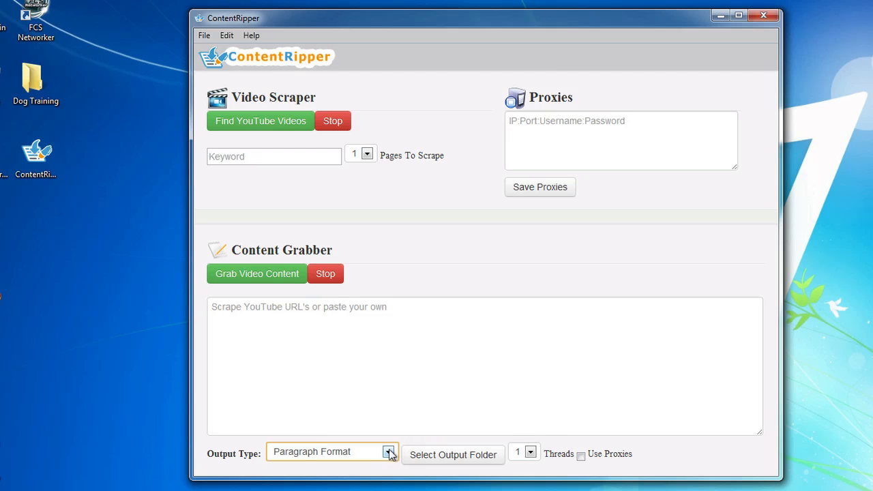
- Keep the transcript output in Paragraph Format
click(387, 455)
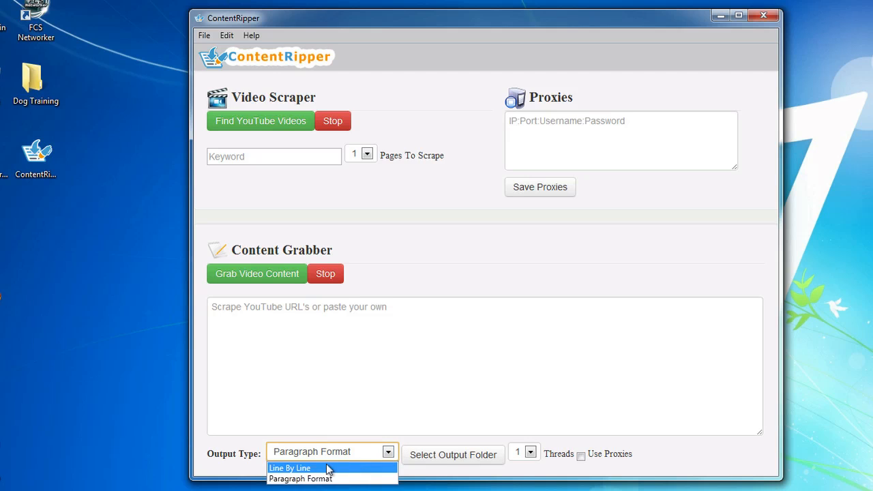
click(296, 467)
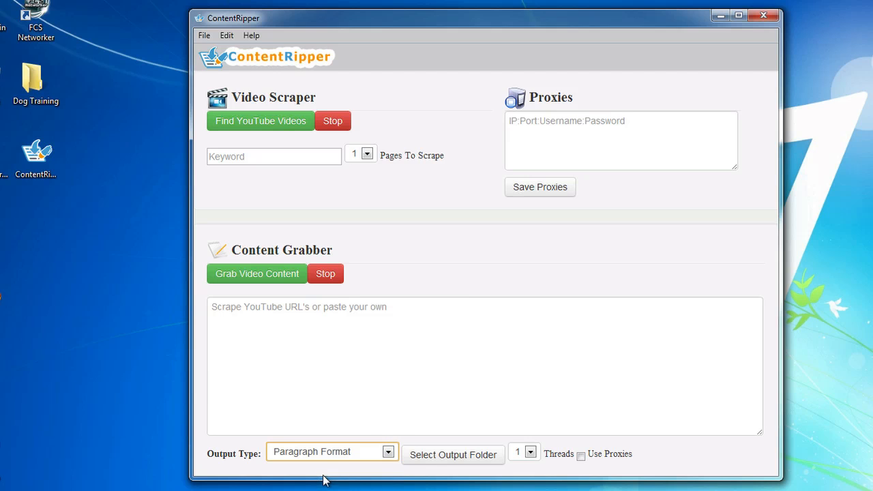
mouse_move(532, 358)
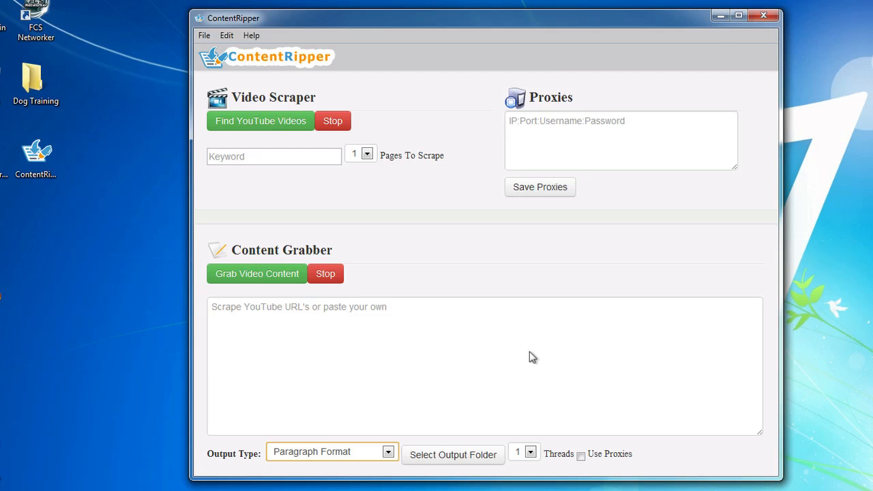
mouse_move(439, 221)
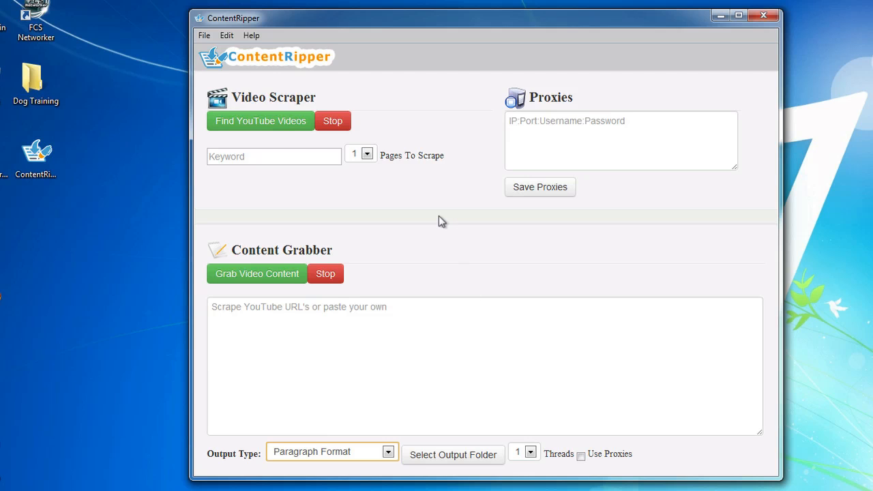
mouse_move(324, 174)
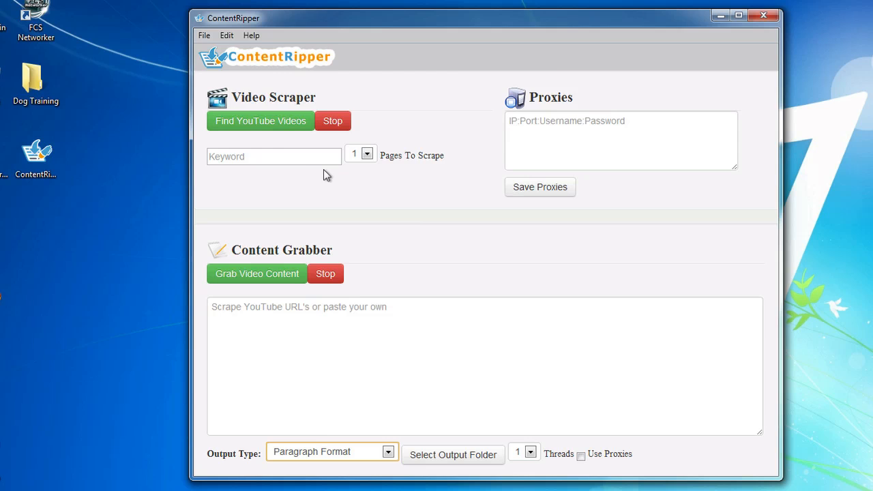
- Search YouTube for 'dog training' across 2 pages of results
text(dog training)
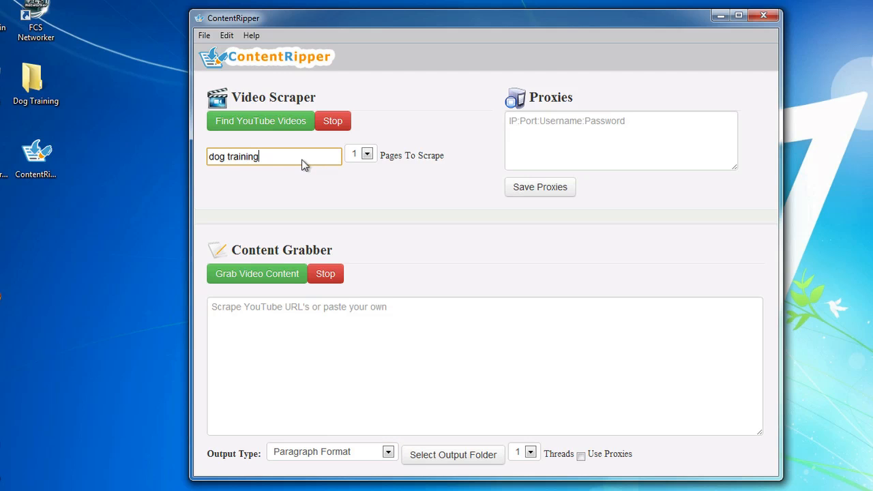
mouse_move(360, 144)
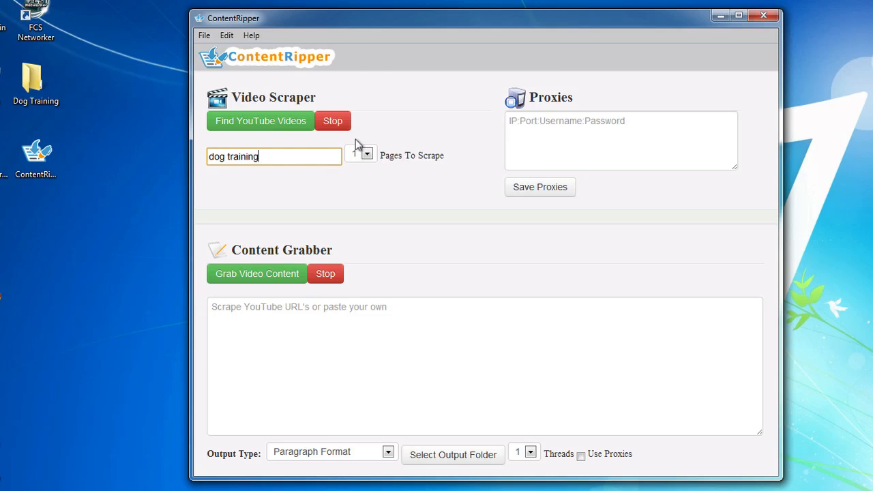
click(368, 153)
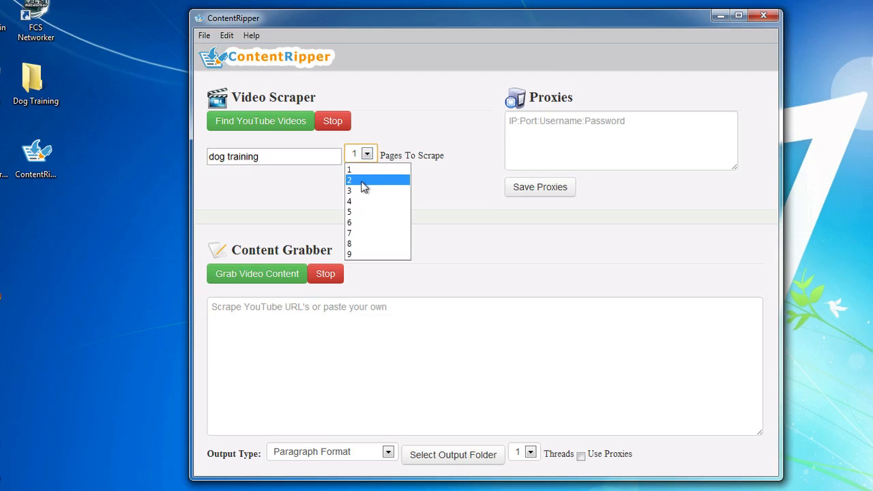
click(358, 180)
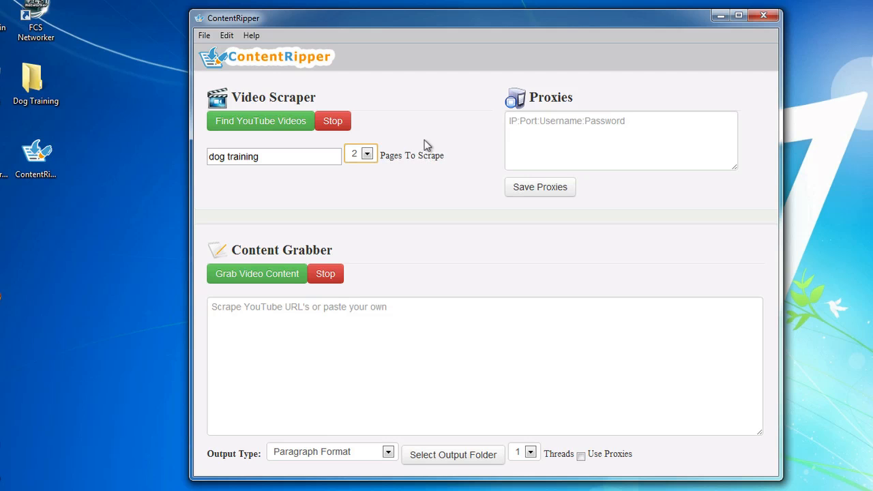
mouse_move(275, 128)
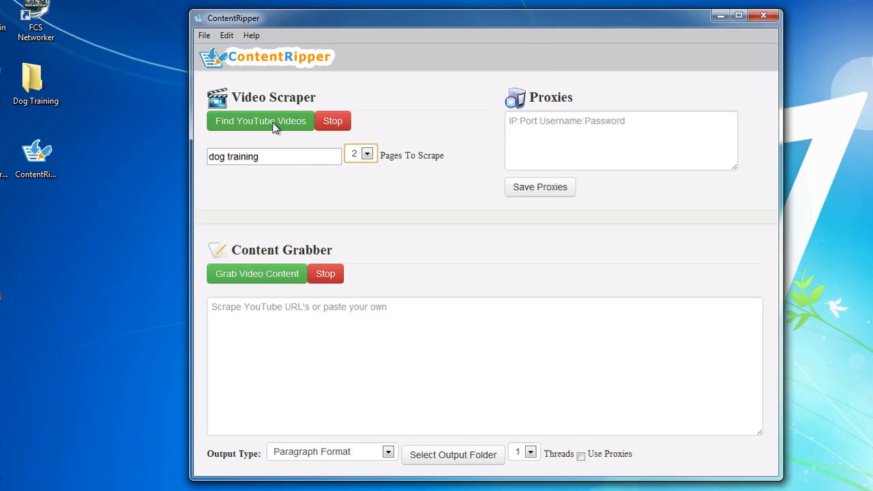
click(259, 120)
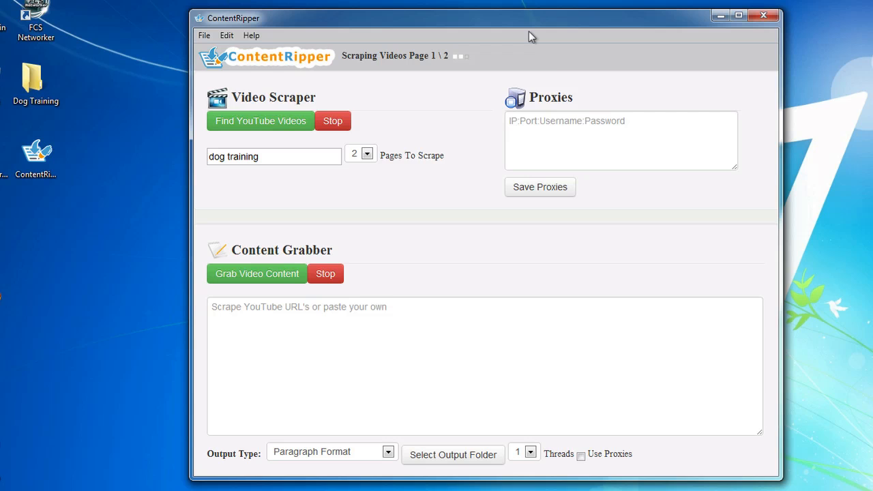
click(259, 120)
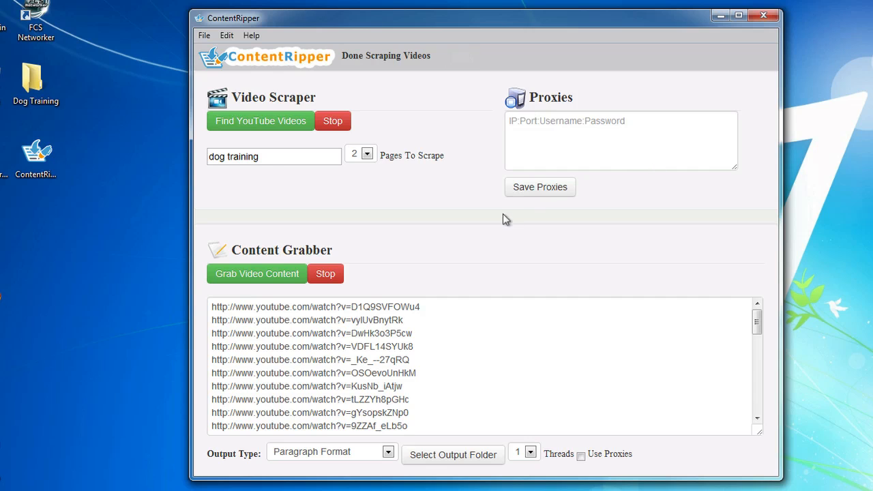
mouse_move(652, 351)
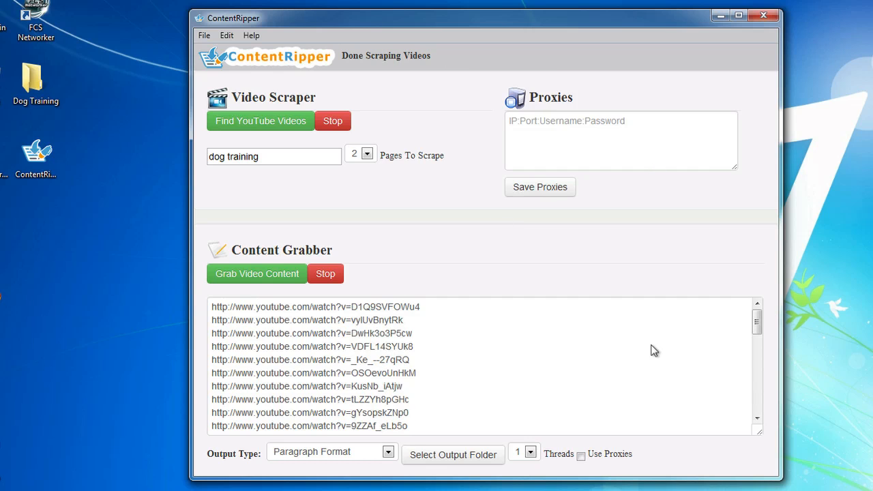
mouse_move(445, 279)
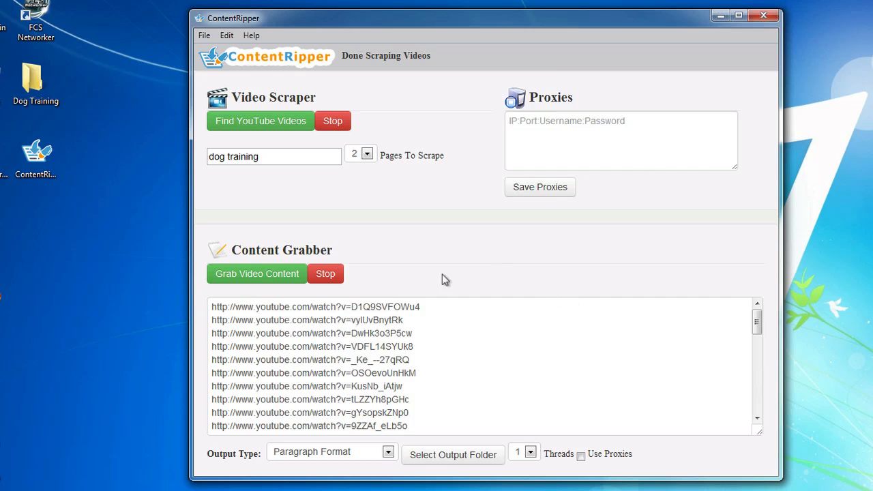
- Save transcripts to the Dog Training folder with 2 threads and start grabbing the 40 links
click(453, 455)
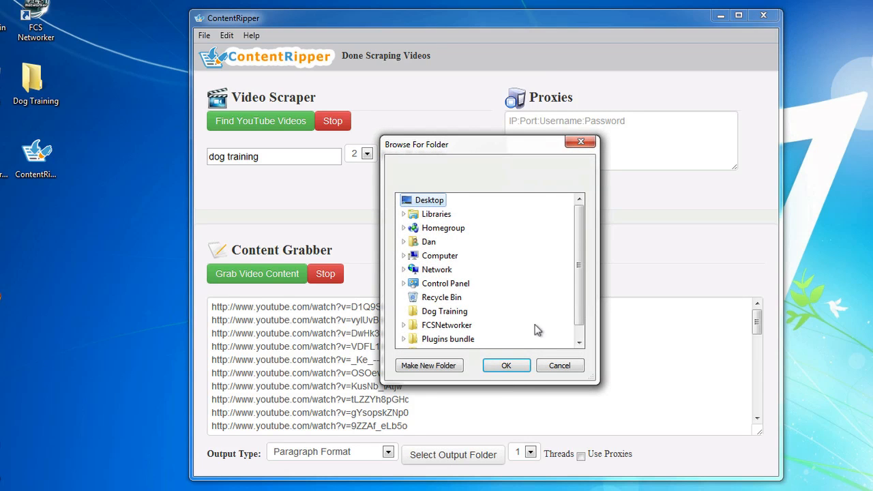
click(444, 311)
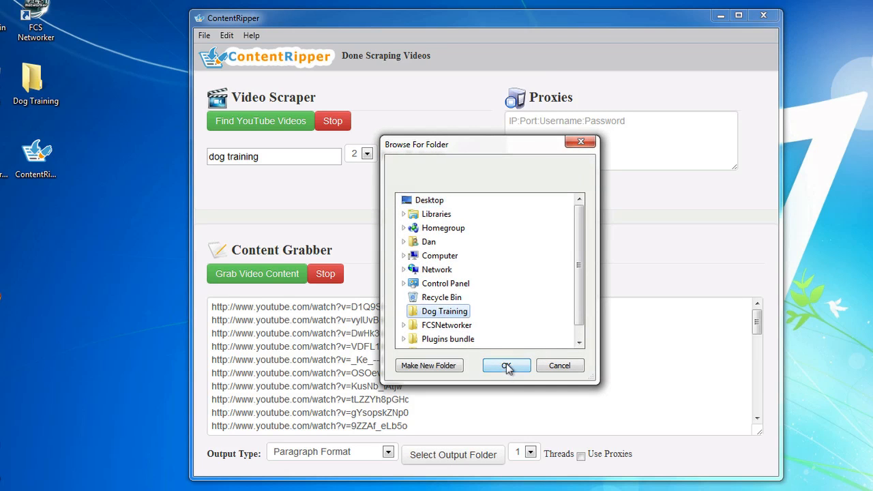
click(506, 365)
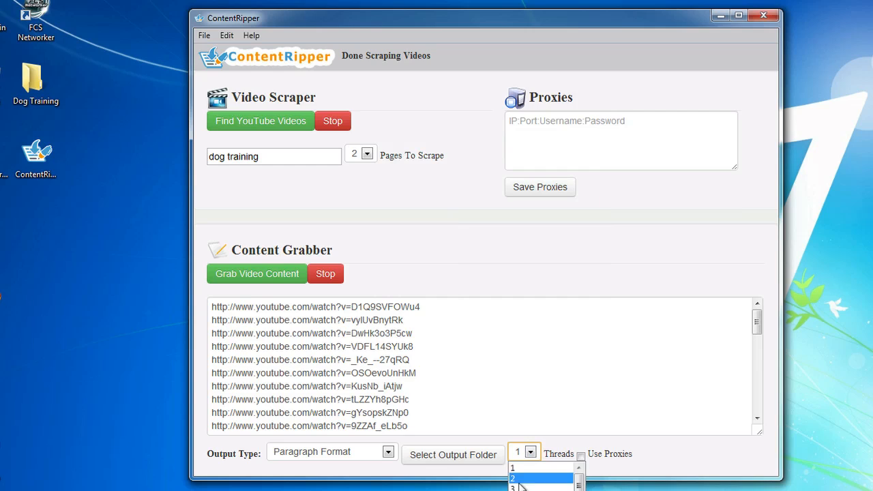
click(537, 477)
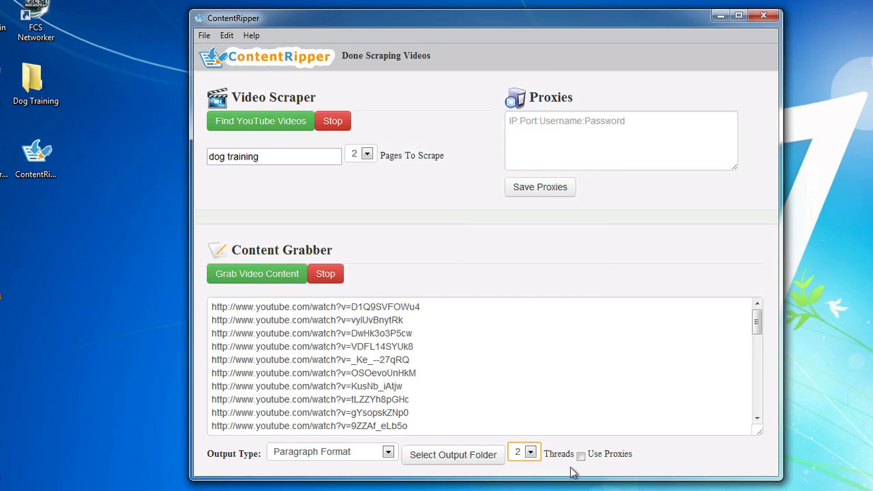
mouse_move(251, 276)
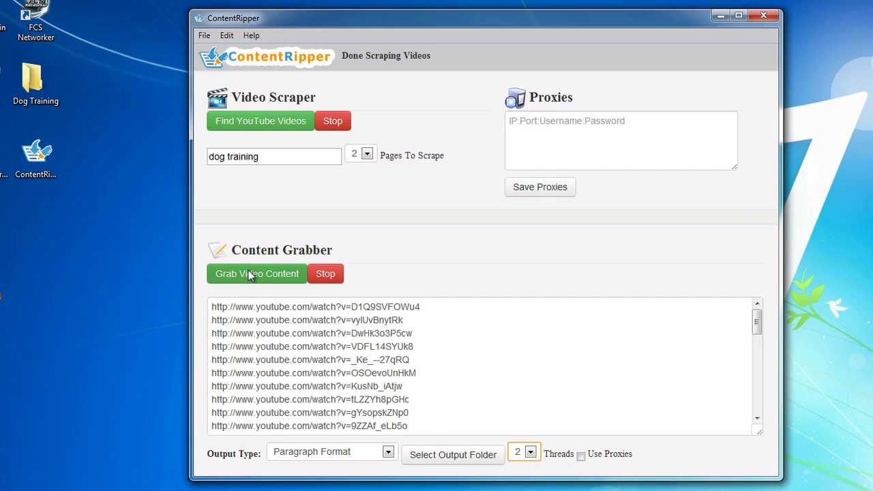
mouse_move(245, 350)
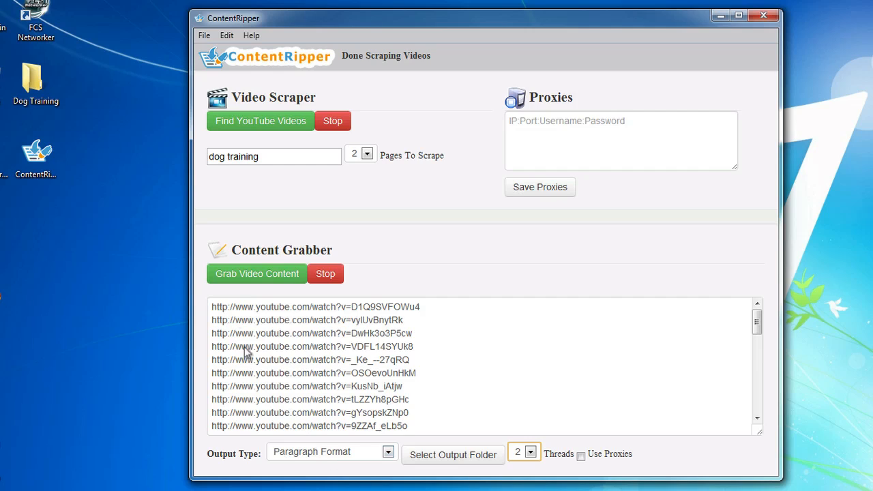
mouse_move(237, 281)
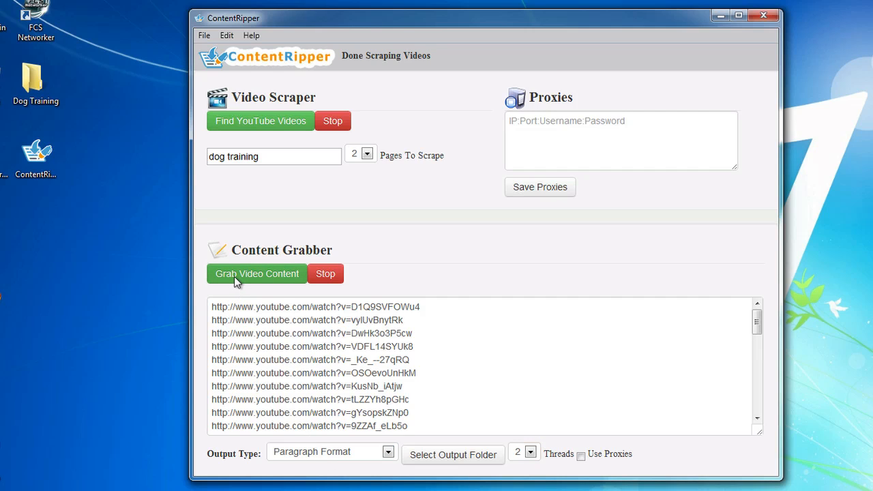
click(257, 273)
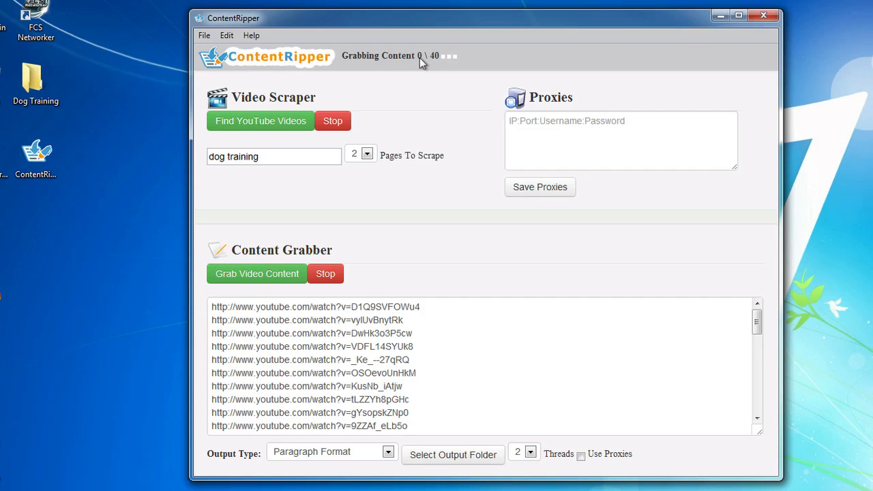
mouse_move(467, 63)
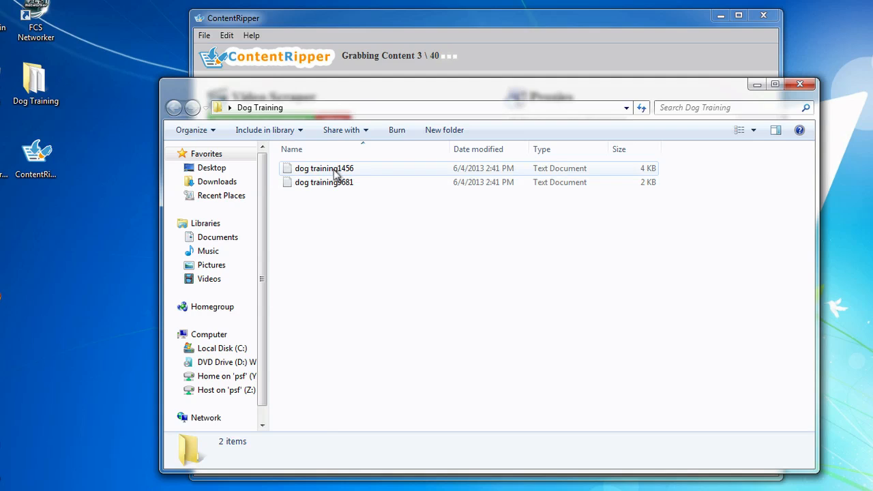
- Open the dog training9681 transcript file in Notepad
double_click(320, 170)
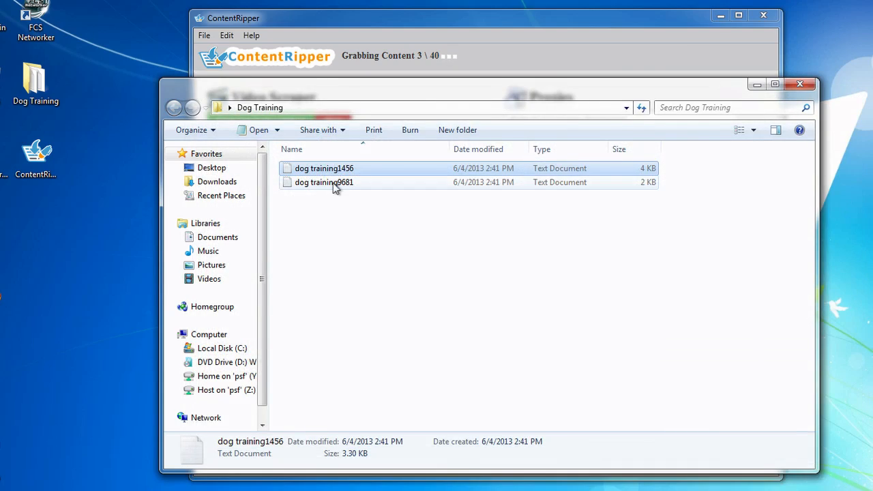
double_click(324, 183)
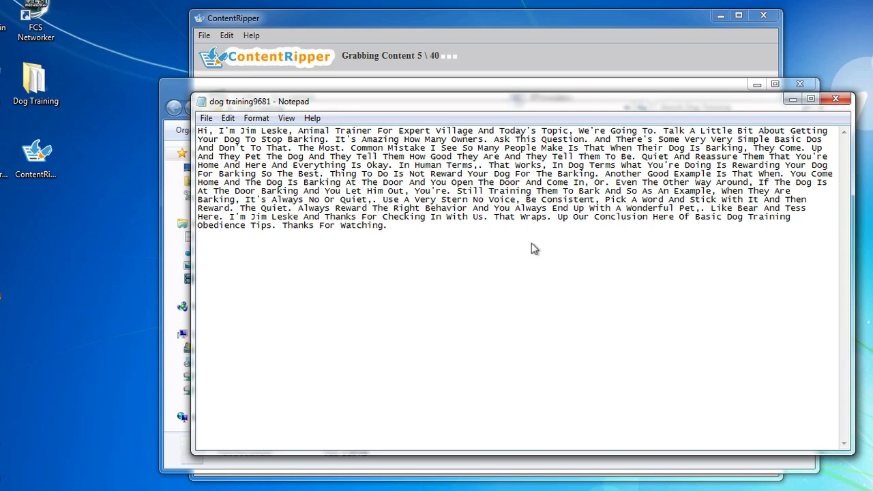
- Split the transcript into two paragraphs, then close it discarding the changes
key(ctrl+a)
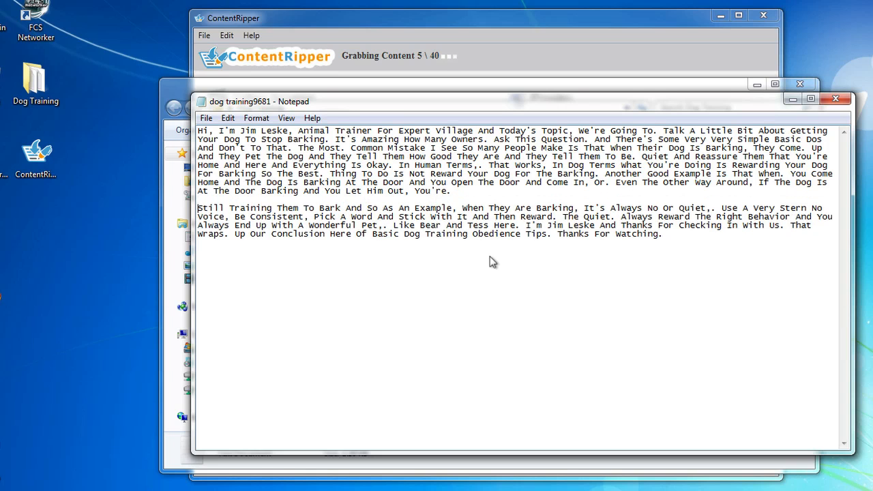
key(ctrl+a)
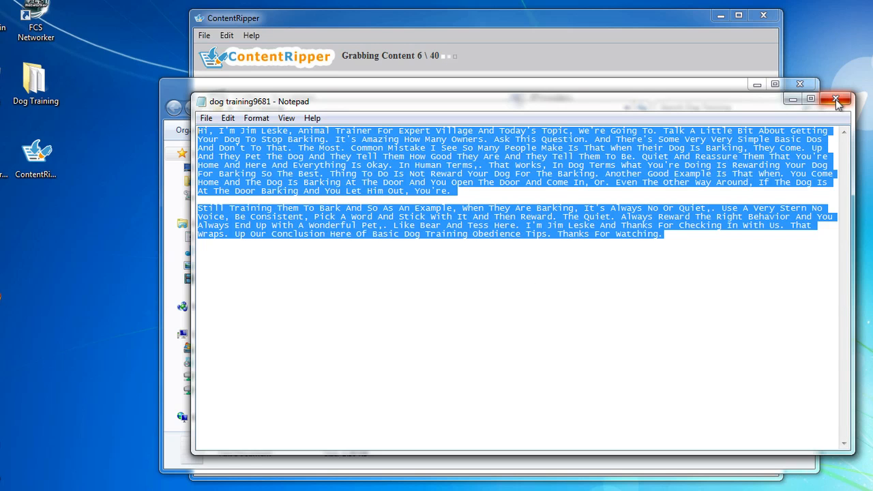
click(838, 101)
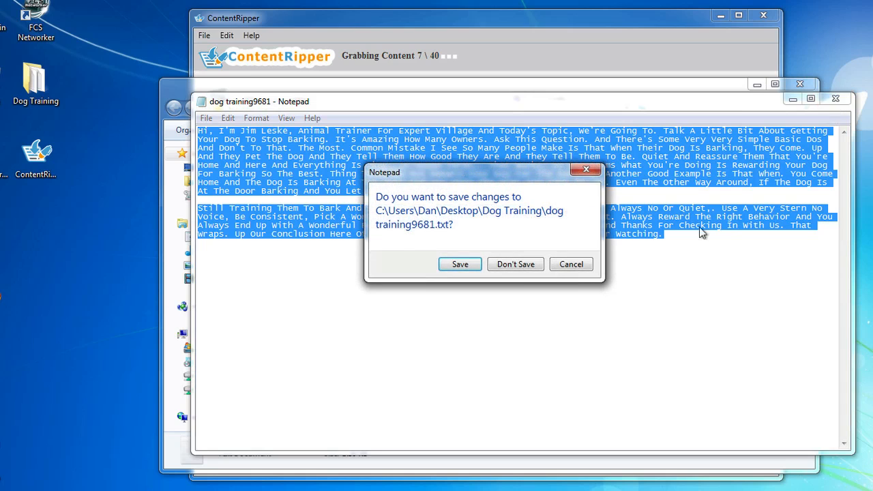
click(516, 264)
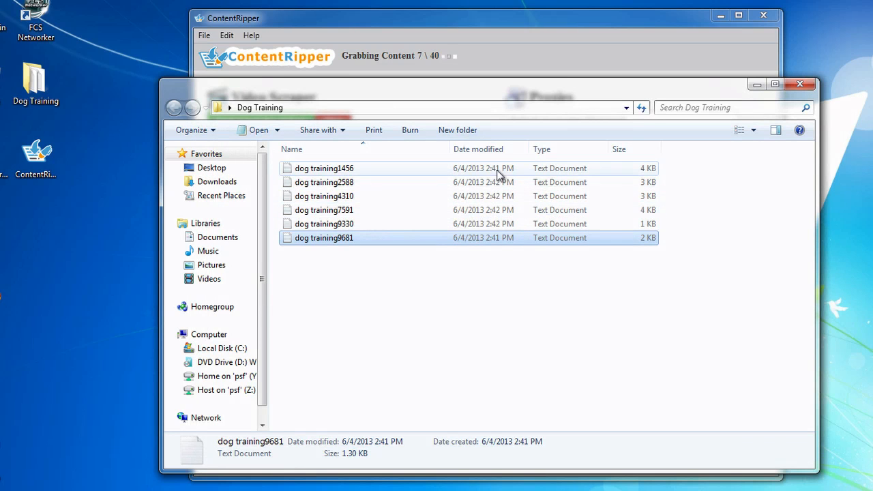
mouse_move(345, 243)
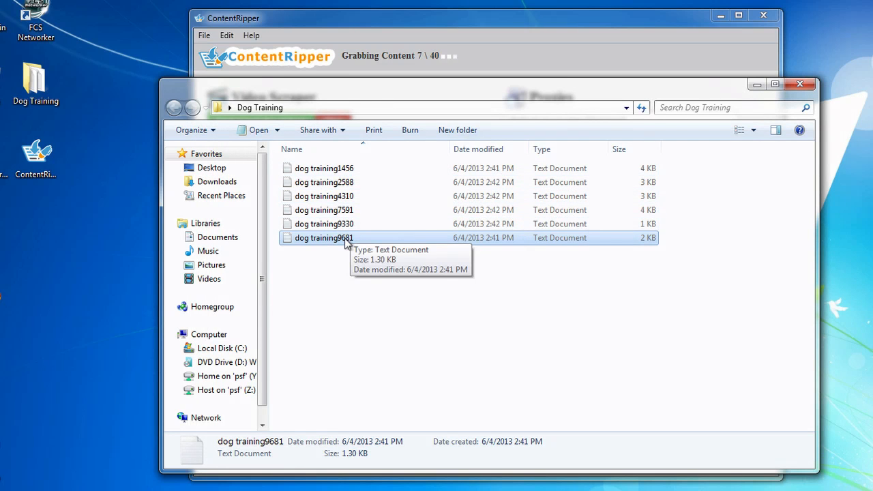
mouse_move(422, 202)
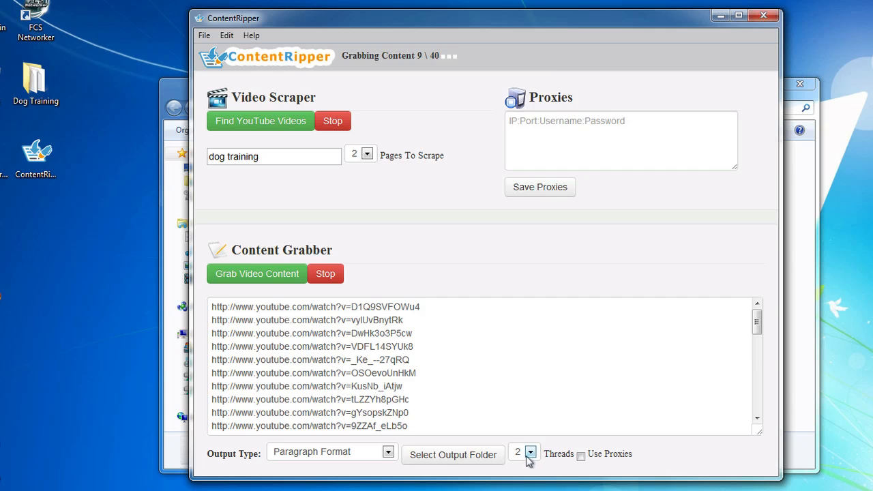
- Review the Threads choices in ContentRipper while grabbing continues
click(532, 453)
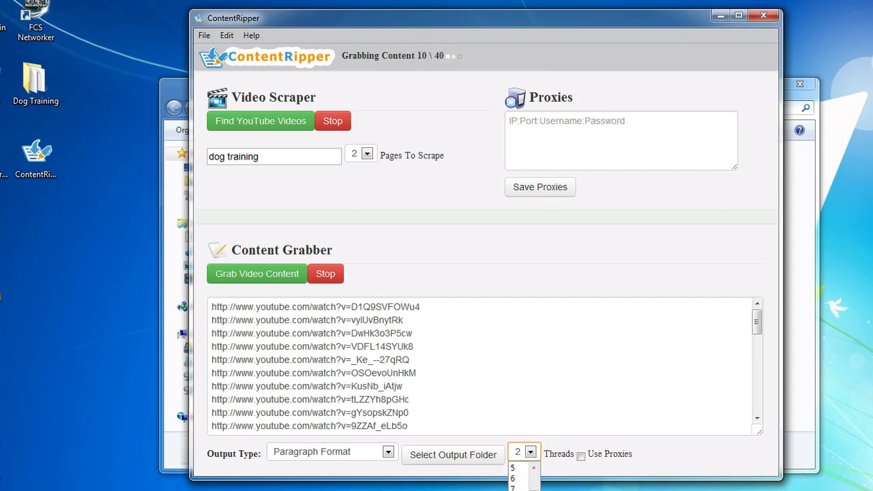